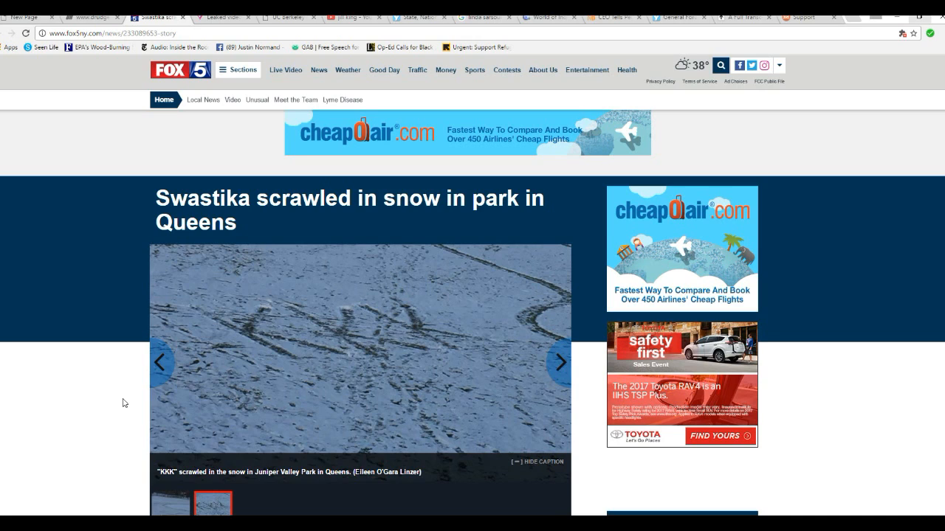
{"action": "mouse_move", "coordinate": [92, 419]}
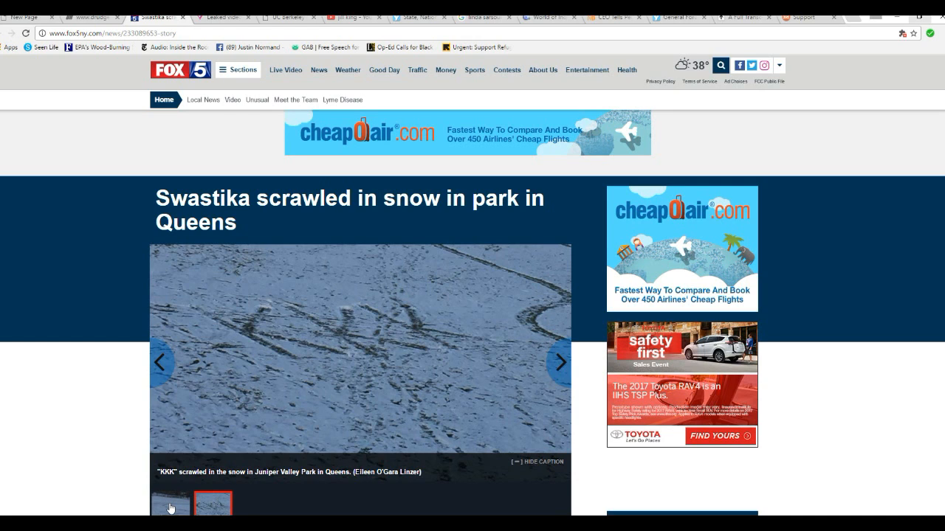
{"action": "mouse_move", "coordinate": [55, 397]}
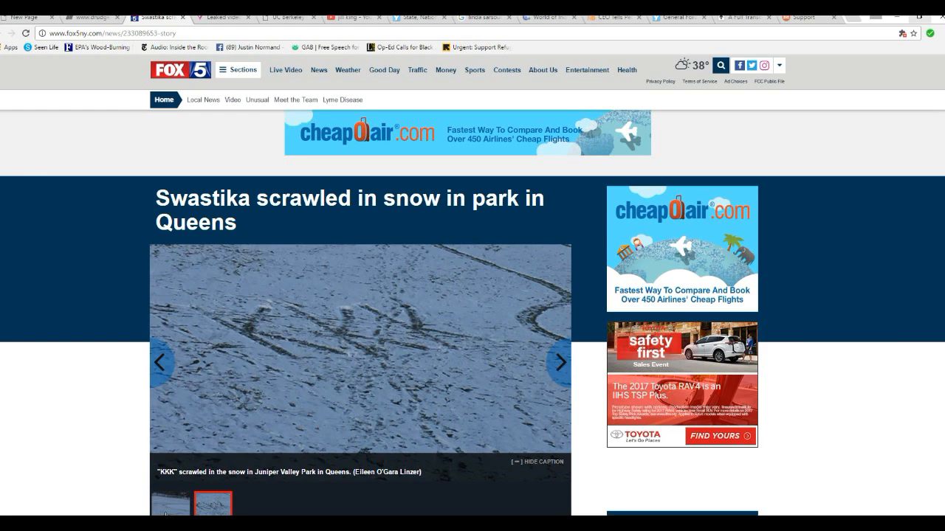
{"action": "mouse_move", "coordinate": [168, 507]}
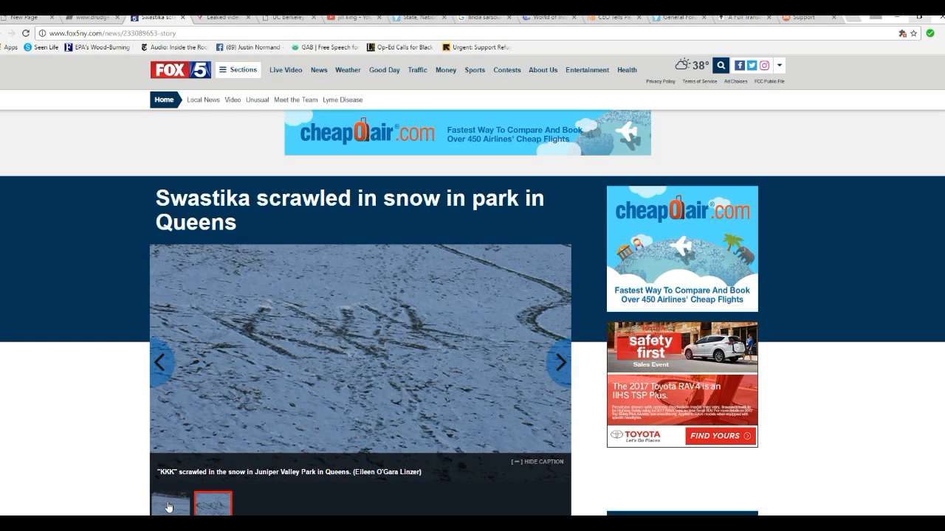
Show the photo of the swastika scrawled in snow in Juniper Valley Park in the gallery
{"action": "left_click", "coordinate": [169, 506]}
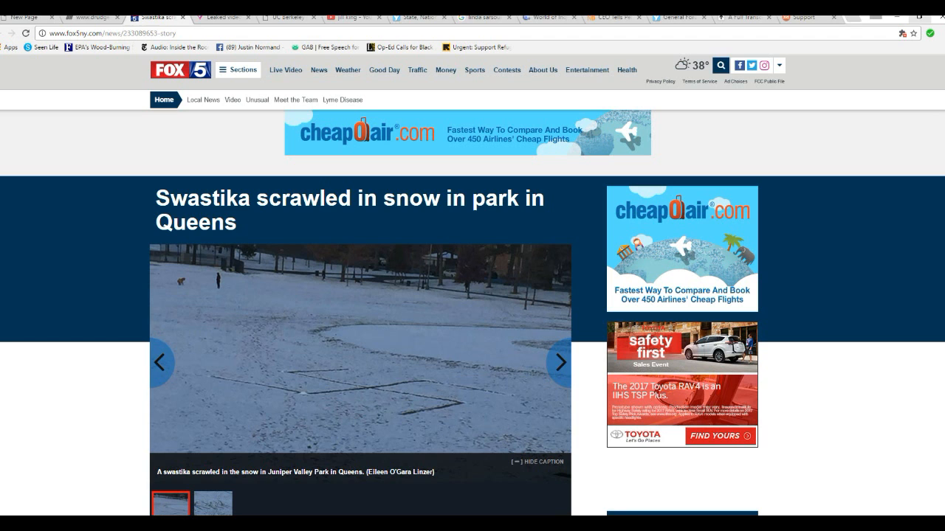
Scroll through the article from the byline to the NYPD's statement and Linzer's quote
{"action": "scroll", "scroll_direction": "down", "scroll_amount": 3}
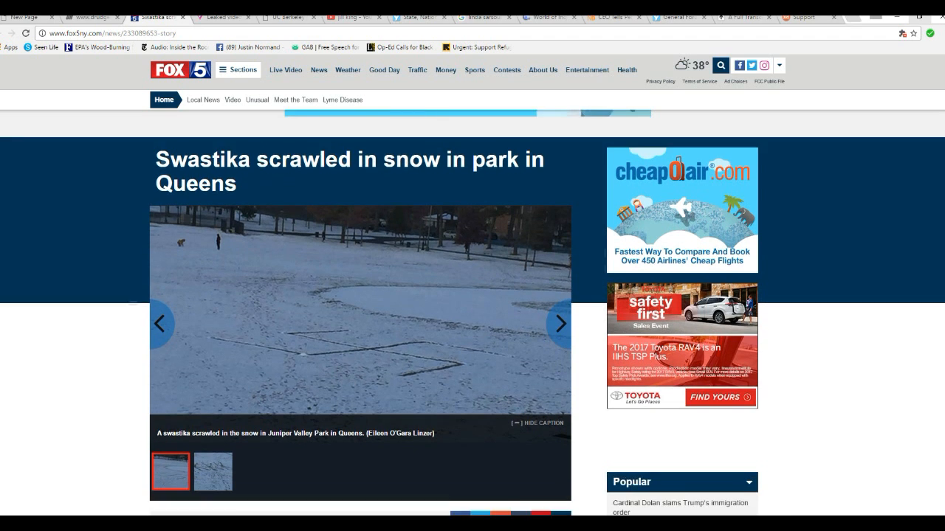
{"action": "scroll", "scroll_direction": "down", "scroll_amount": 3}
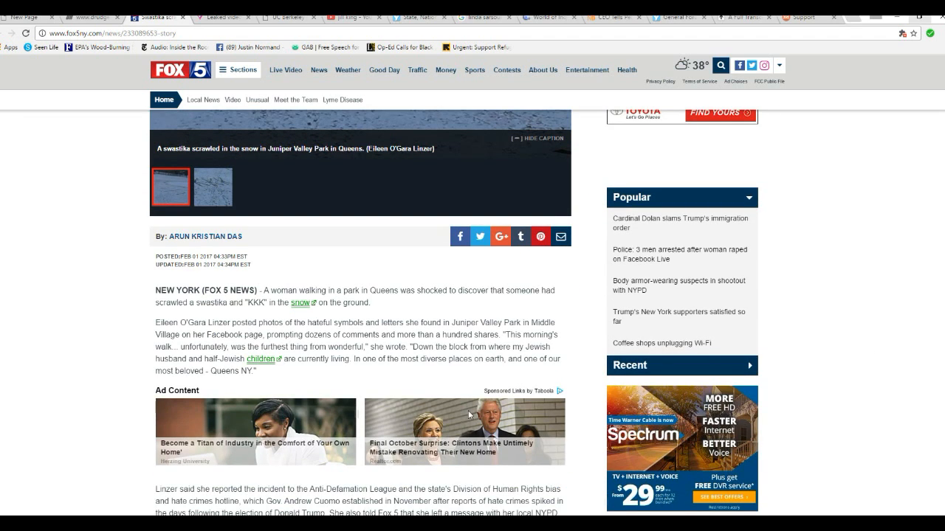
{"action": "mouse_move", "coordinate": [6, 299]}
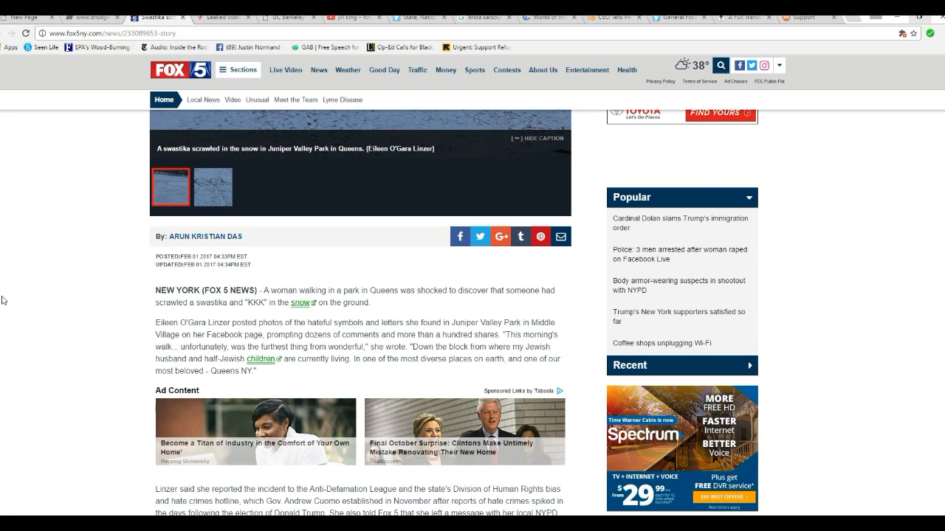
{"action": "mouse_move", "coordinate": [47, 430]}
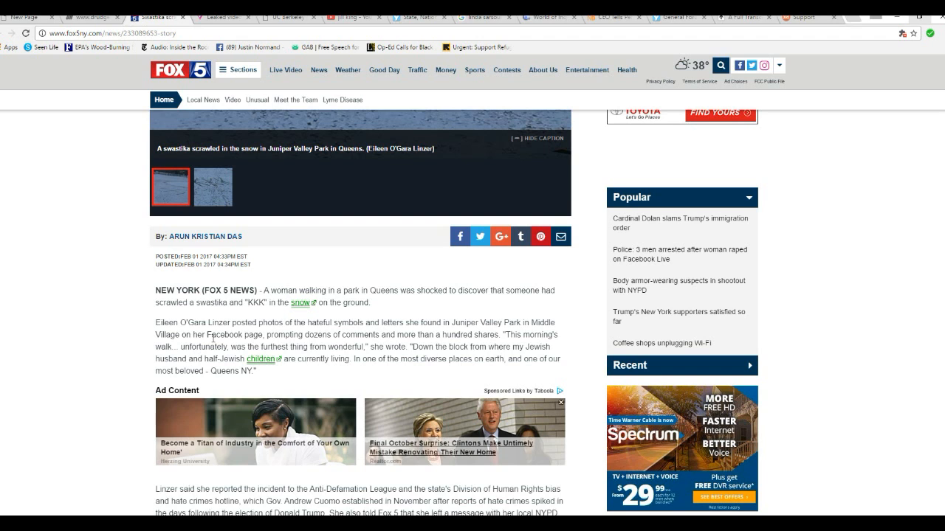
{"action": "mouse_move", "coordinate": [114, 340]}
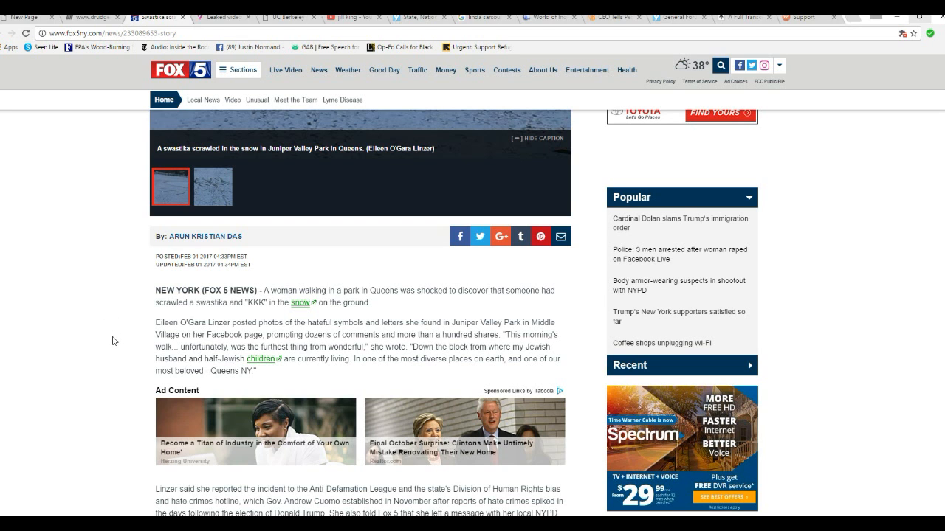
{"action": "scroll", "scroll_direction": "down", "scroll_amount": 3}
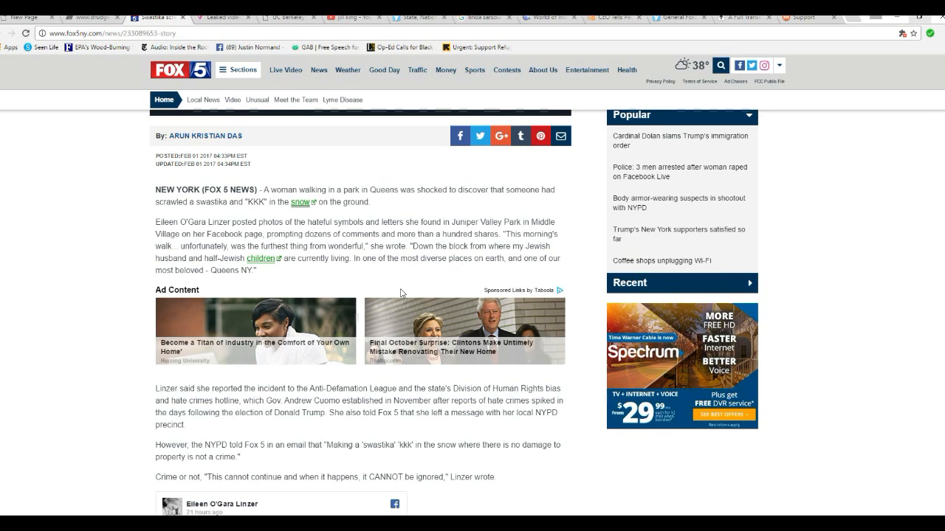
{"action": "mouse_move", "coordinate": [380, 282]}
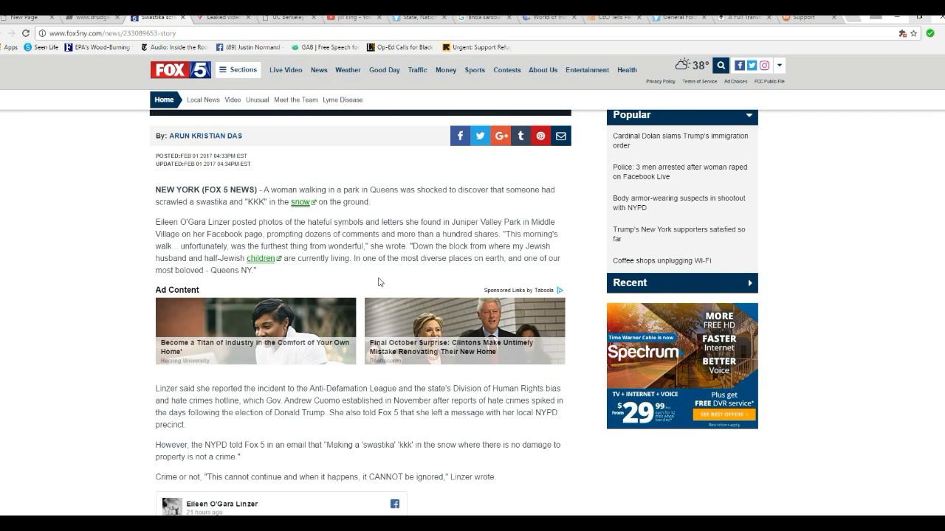
{"action": "mouse_move", "coordinate": [405, 268]}
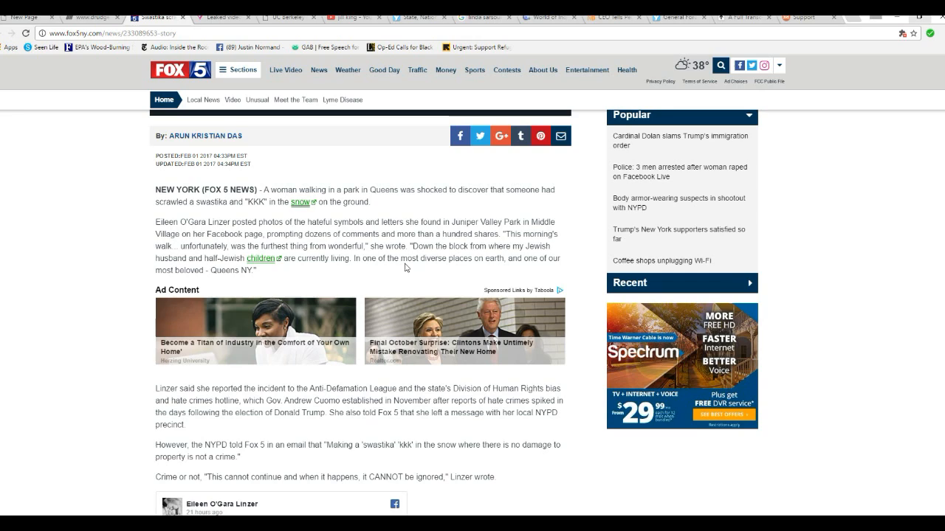
{"action": "mouse_move", "coordinate": [420, 277]}
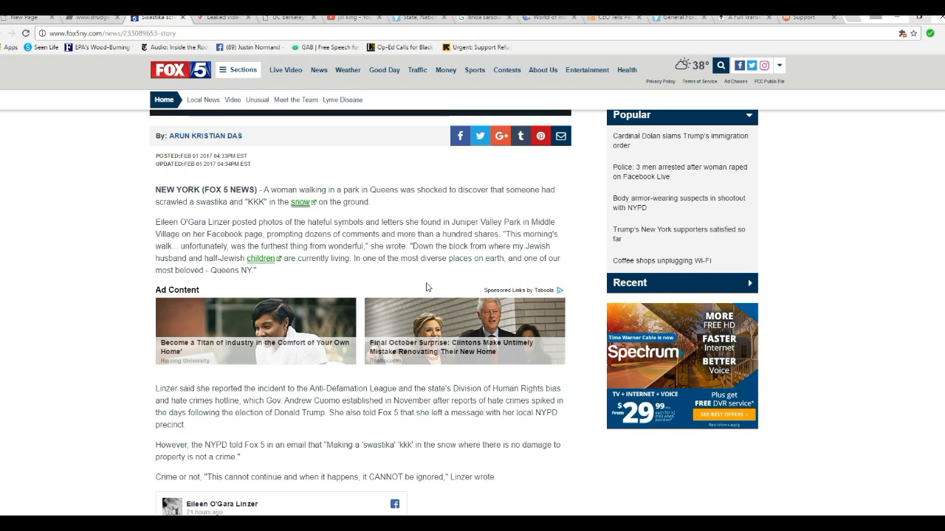
{"action": "mouse_move", "coordinate": [418, 274]}
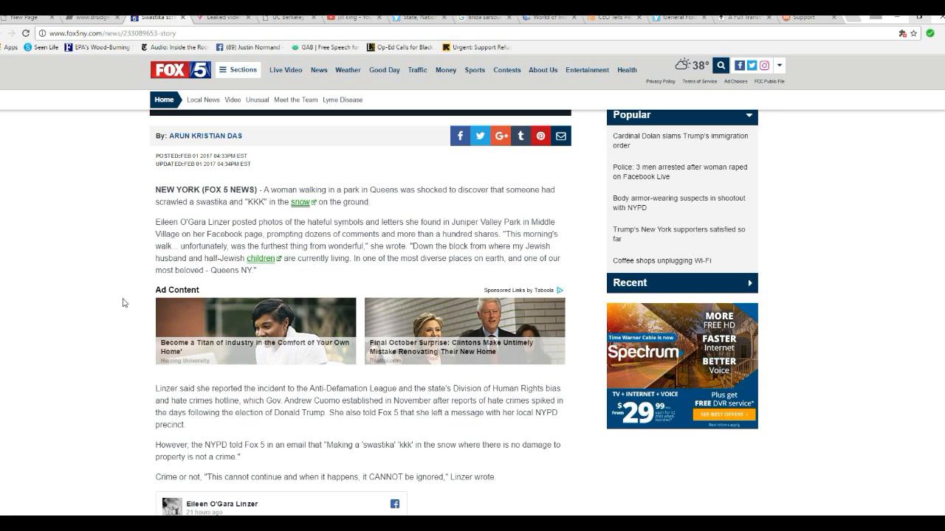
{"action": "mouse_move", "coordinate": [127, 286]}
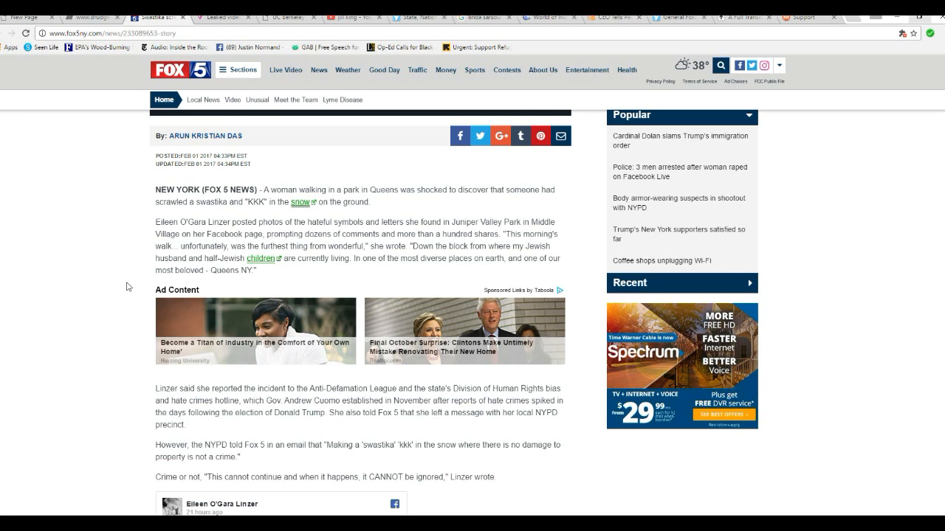
{"action": "scroll", "scroll_direction": "down", "scroll_amount": 3}
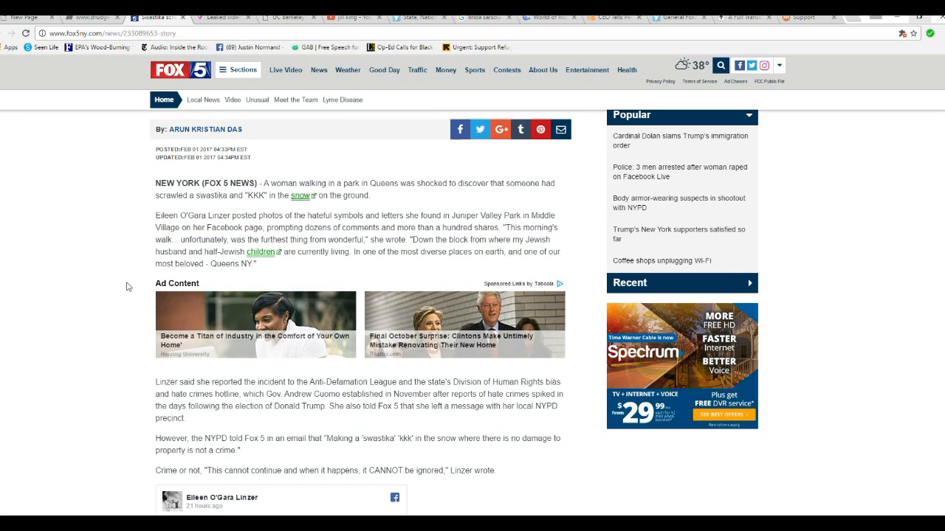
{"action": "scroll", "scroll_direction": "down", "scroll_amount": 3}
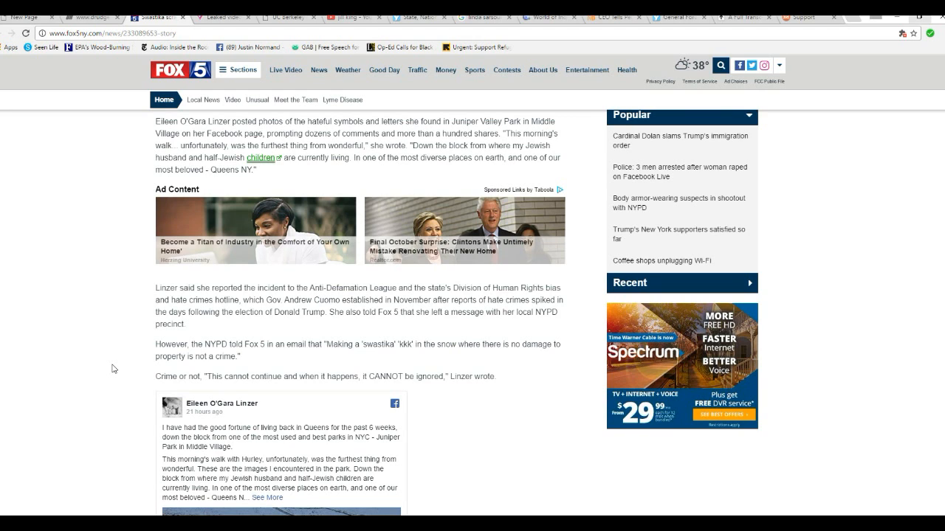
{"action": "mouse_move", "coordinate": [291, 331]}
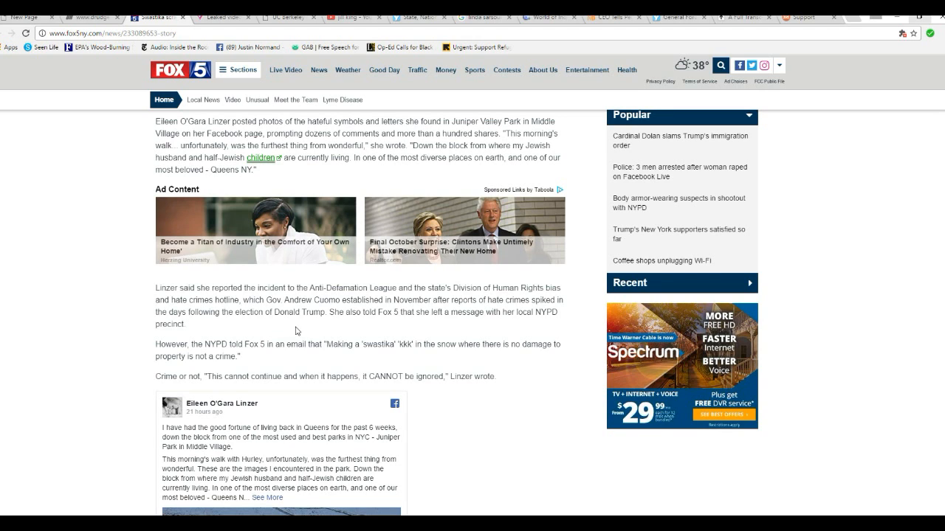
{"action": "mouse_move", "coordinate": [307, 329]}
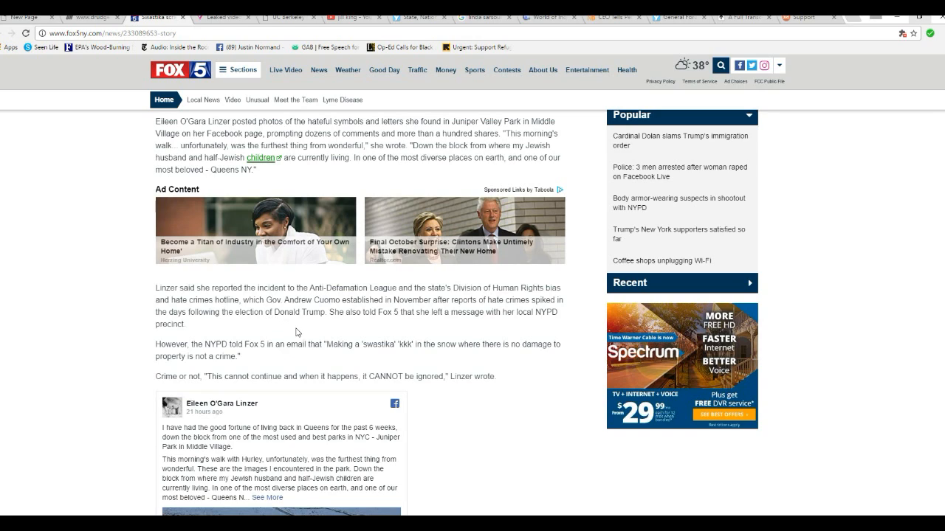
{"action": "mouse_move", "coordinate": [259, 332]}
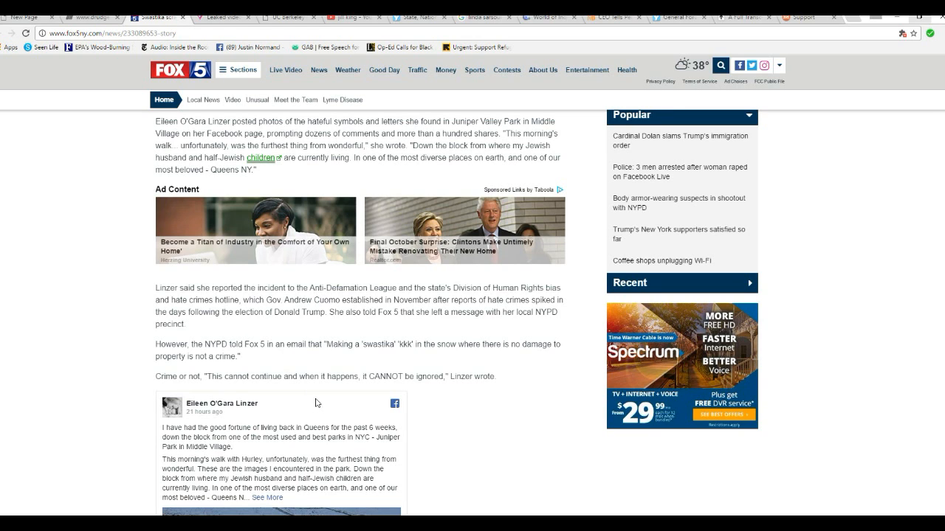
{"action": "mouse_move", "coordinate": [553, 413]}
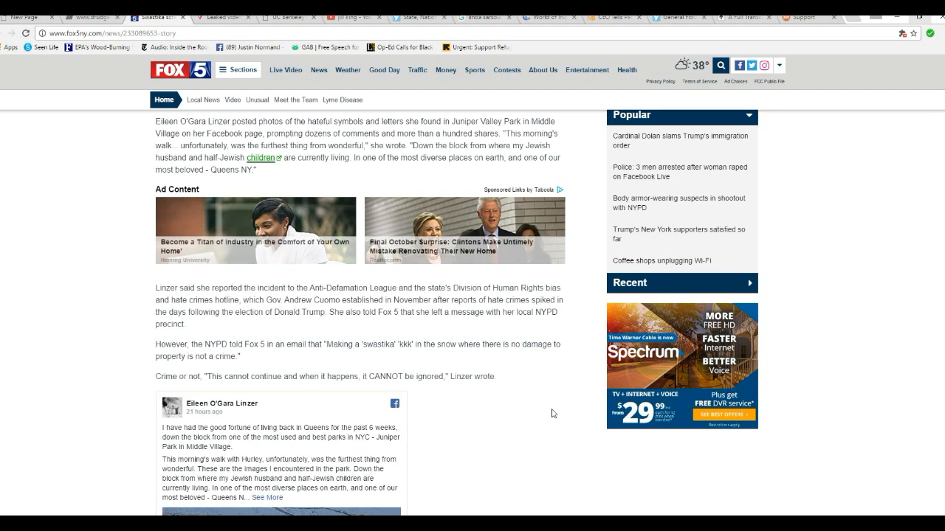
{"action": "scroll", "scroll_direction": "down", "scroll_amount": 3}
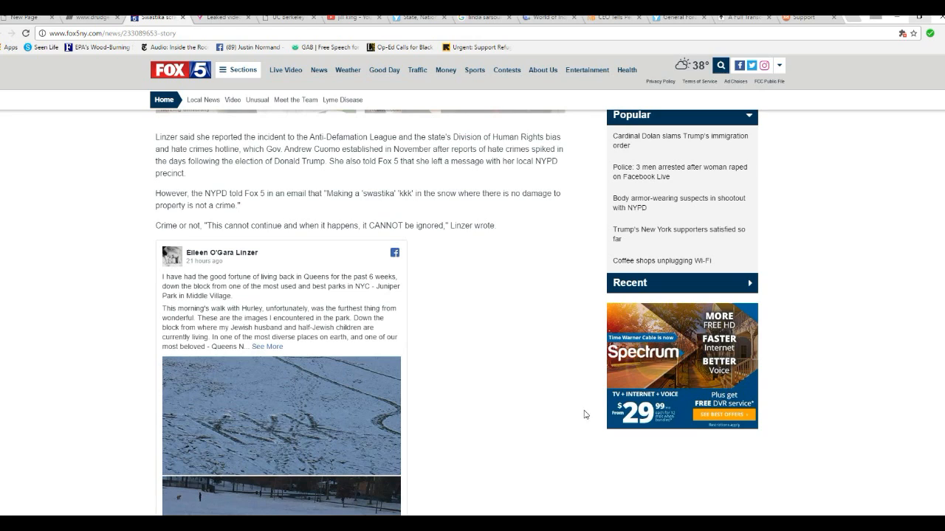
{"action": "mouse_move", "coordinate": [427, 211]}
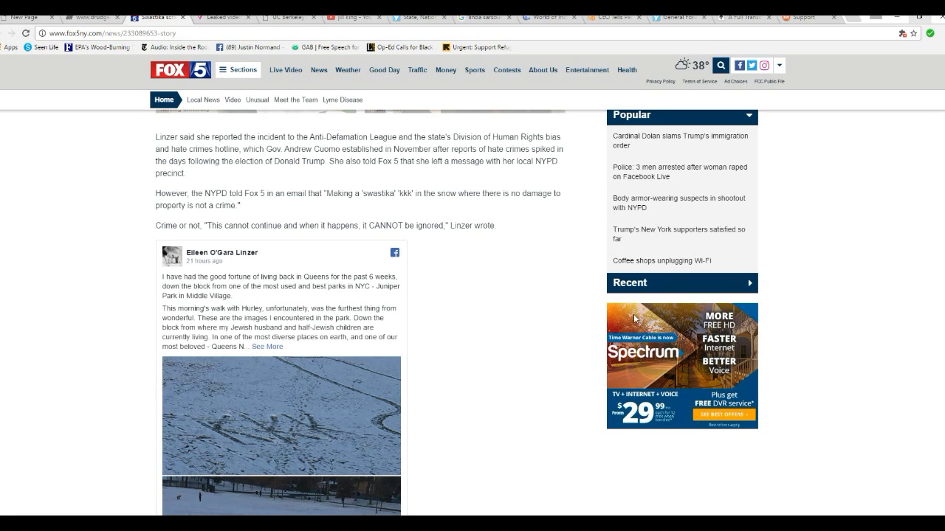
{"action": "mouse_move", "coordinate": [518, 328]}
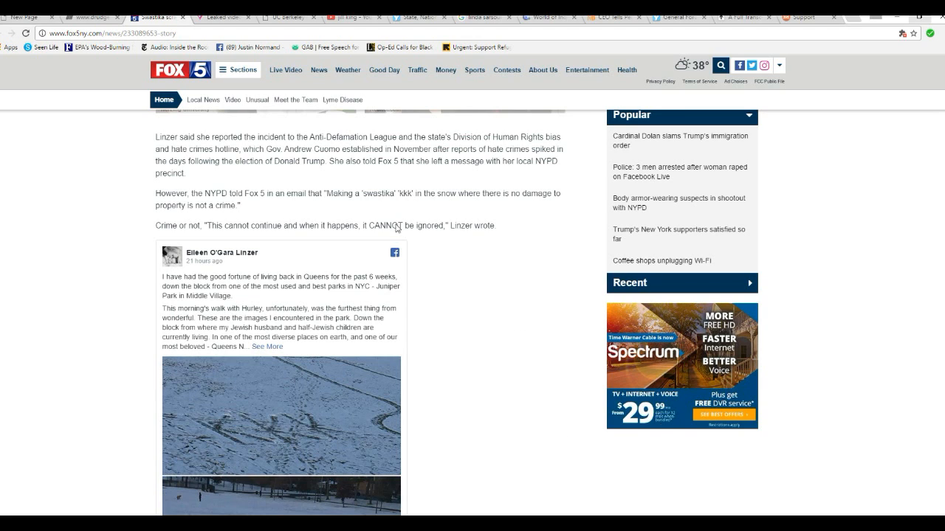
{"action": "mouse_move", "coordinate": [362, 211]}
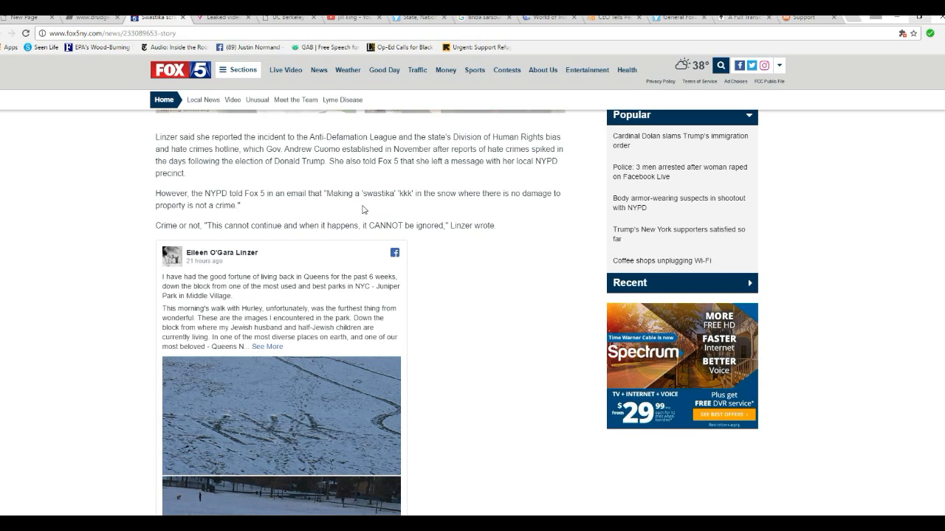
{"action": "mouse_move", "coordinate": [374, 215]}
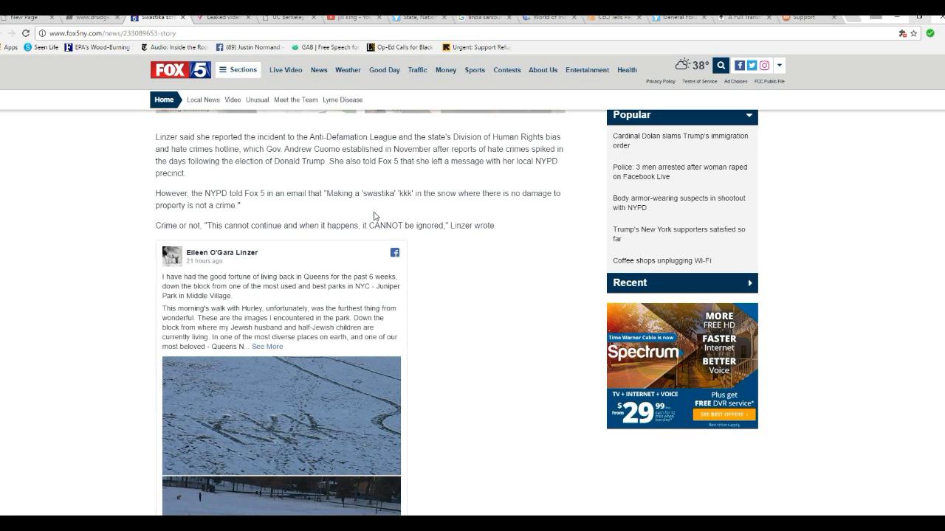
{"action": "mouse_move", "coordinate": [489, 262]}
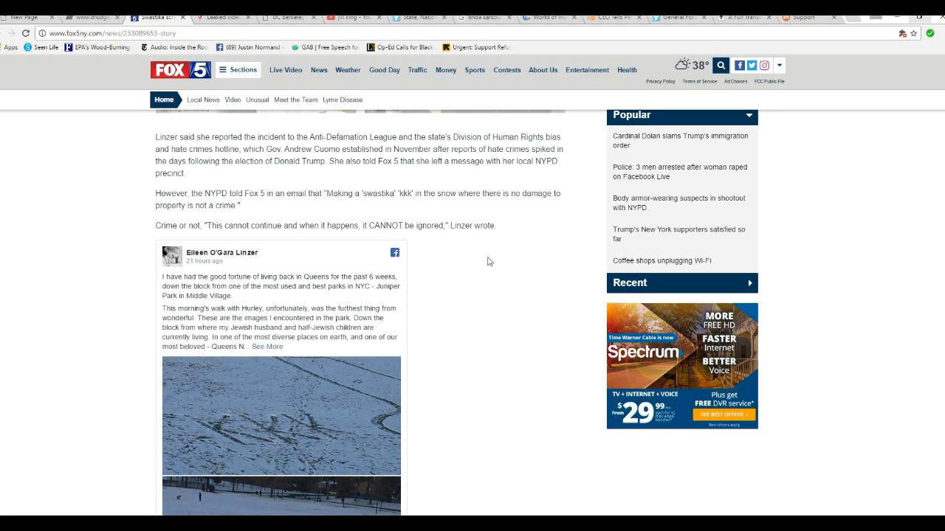
{"action": "mouse_move", "coordinate": [514, 385]}
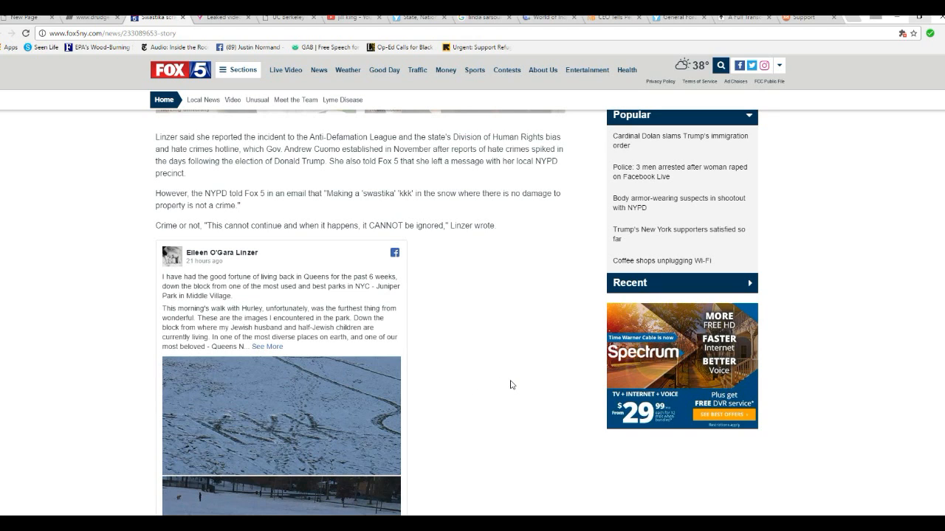
{"action": "scroll", "scroll_direction": "down", "scroll_amount": 3}
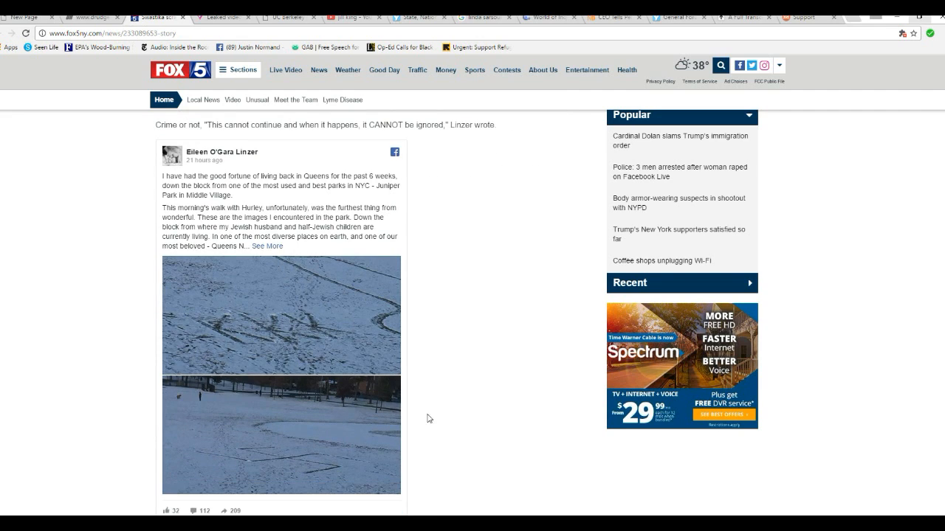
{"action": "mouse_move", "coordinate": [318, 189]}
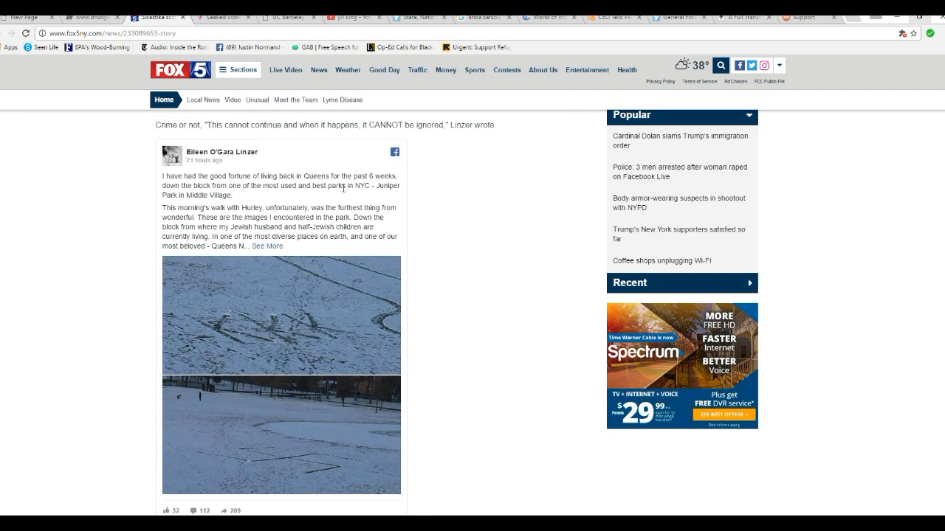
{"action": "mouse_move", "coordinate": [396, 216]}
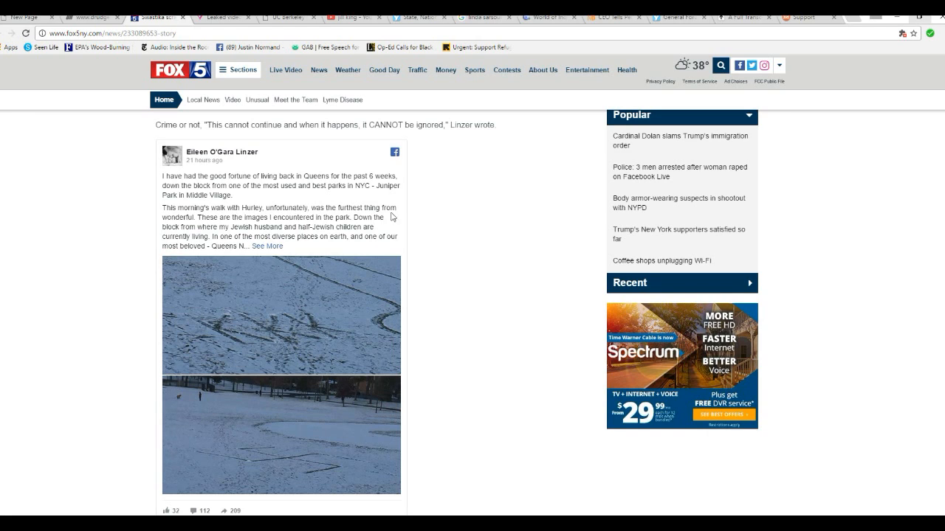
{"action": "mouse_move", "coordinate": [458, 248]}
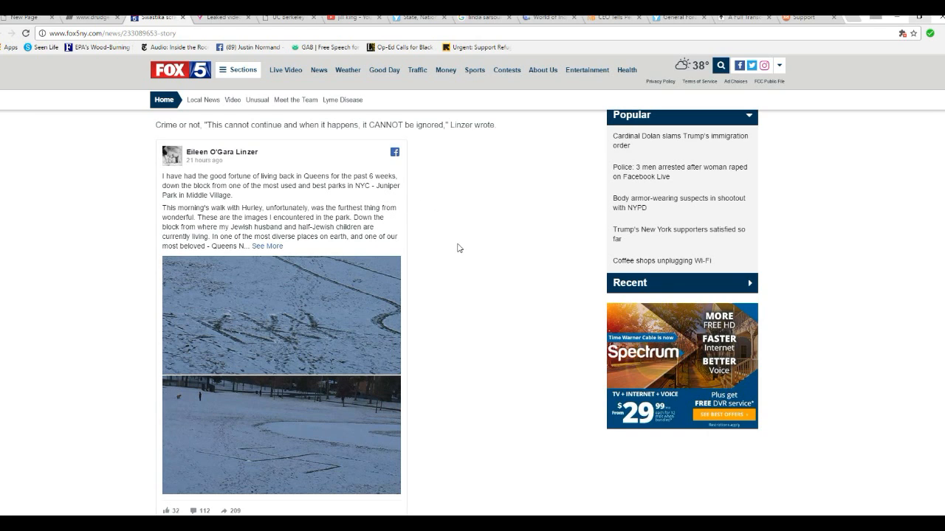
{"action": "mouse_move", "coordinate": [450, 264]}
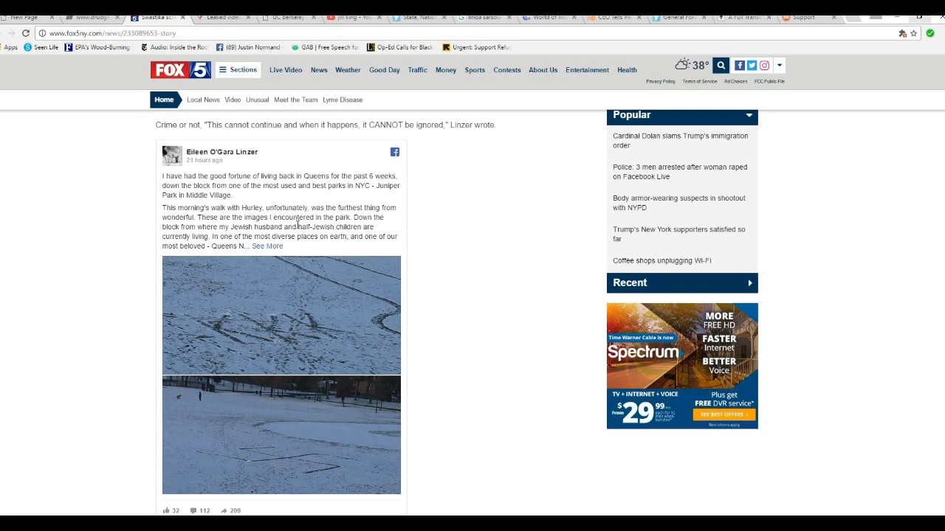
{"action": "mouse_move", "coordinate": [319, 241]}
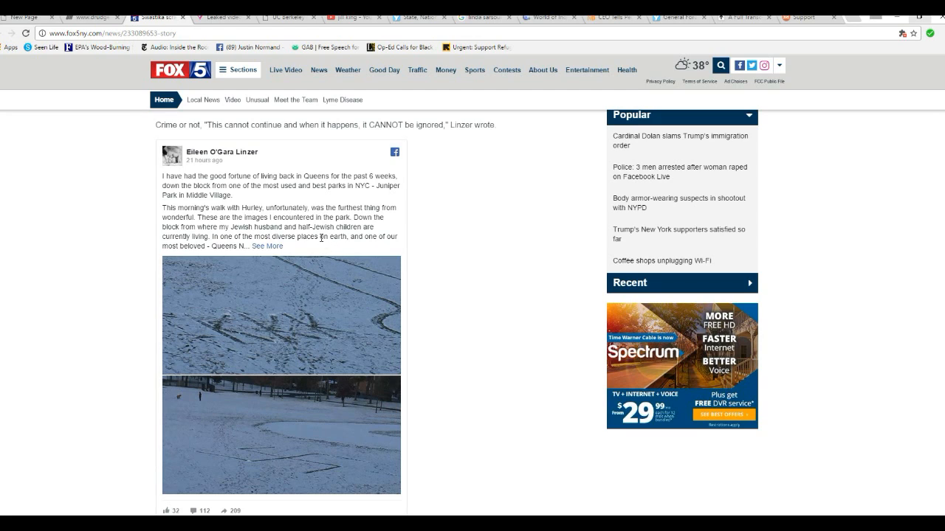
{"action": "mouse_move", "coordinate": [455, 267]}
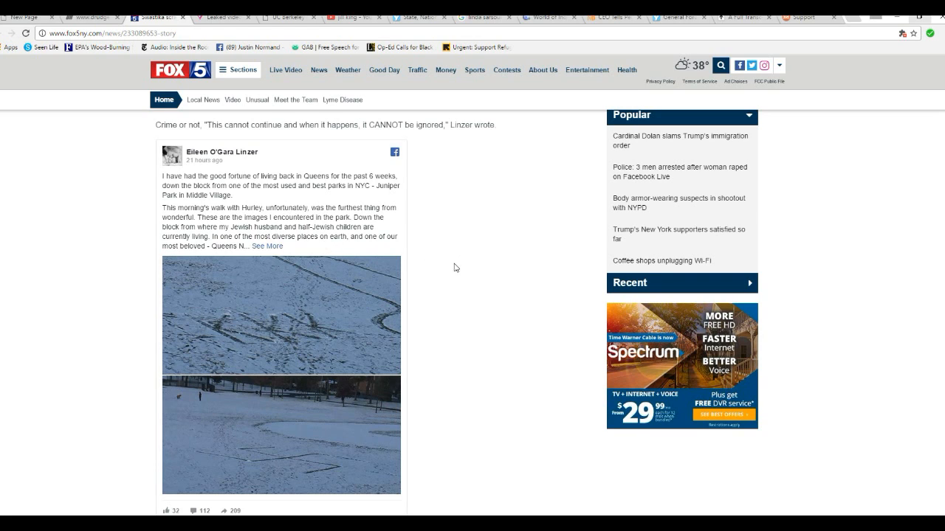
{"action": "mouse_move", "coordinate": [445, 261]}
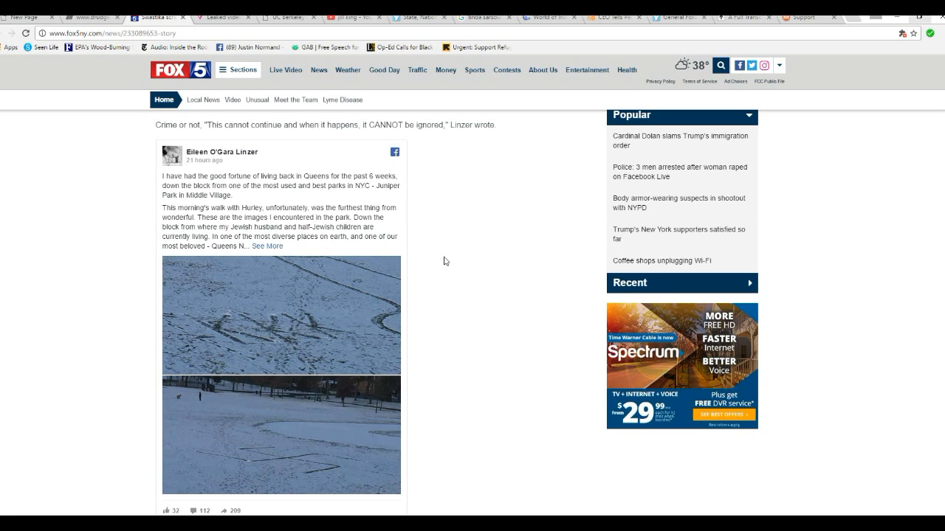
{"action": "mouse_move", "coordinate": [440, 268]}
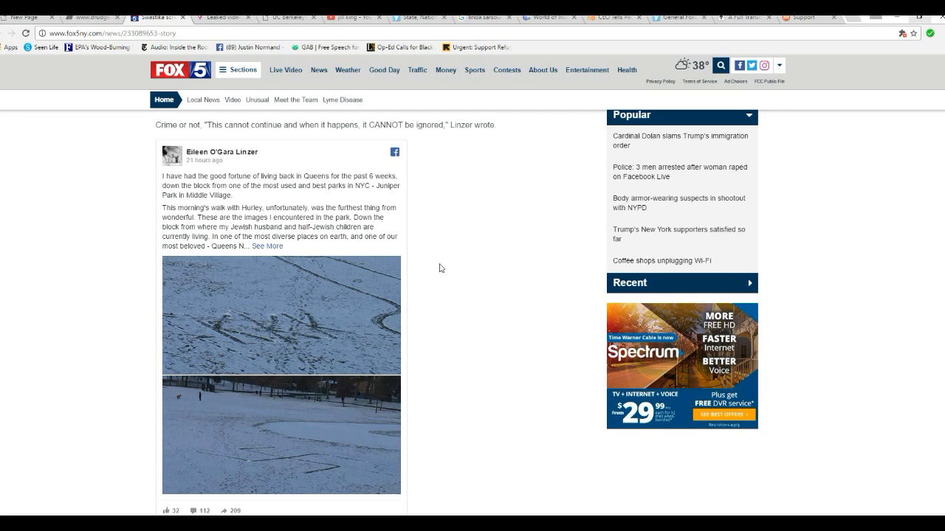
{"action": "mouse_move", "coordinate": [376, 247]}
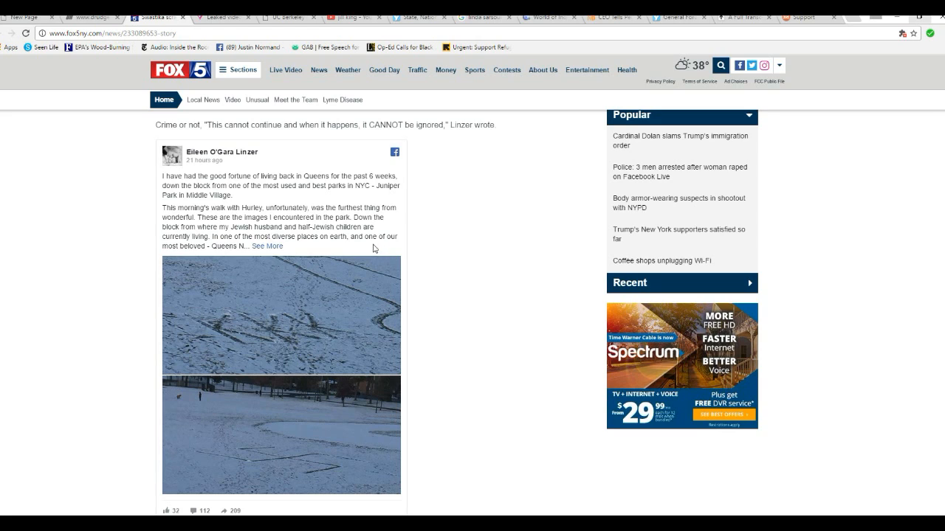
{"action": "mouse_move", "coordinate": [465, 261]}
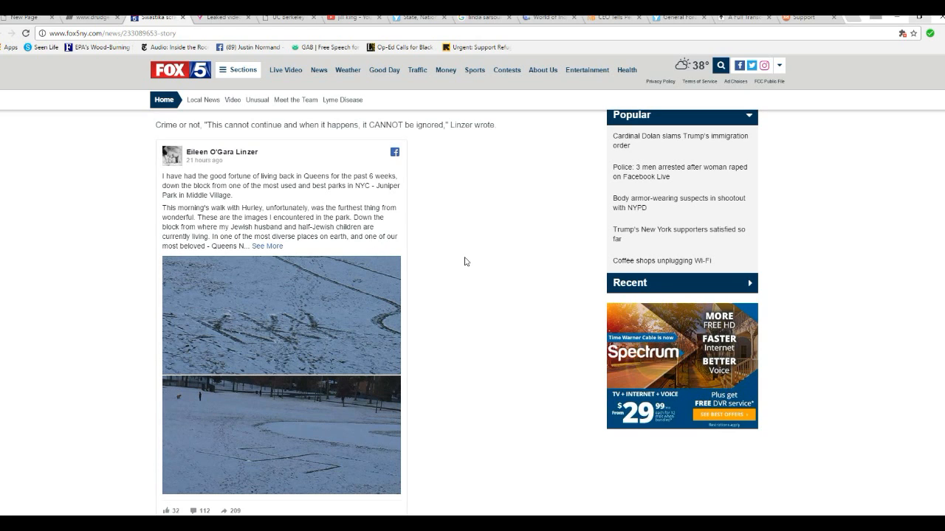
{"action": "mouse_move", "coordinate": [447, 282]}
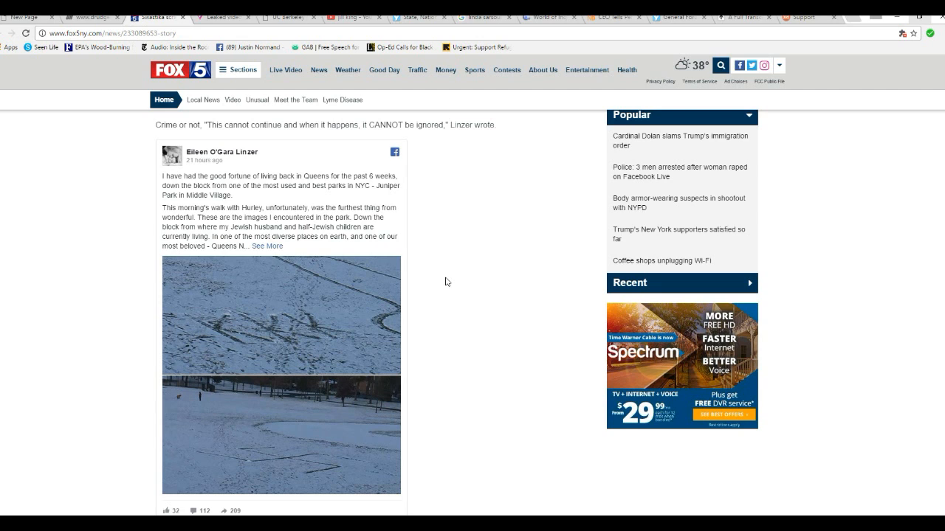
{"action": "scroll", "scroll_direction": "down", "scroll_amount": 3}
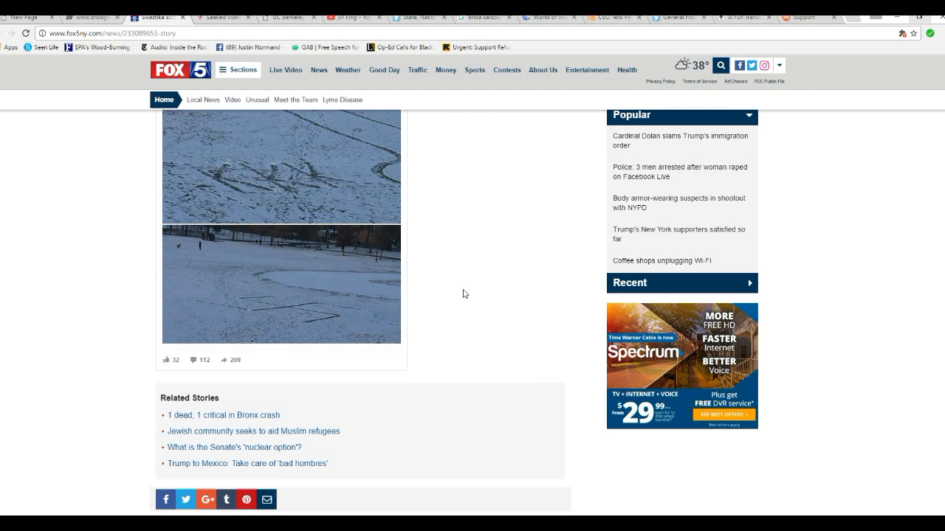
{"action": "scroll", "scroll_direction": "up", "scroll_amount": 3}
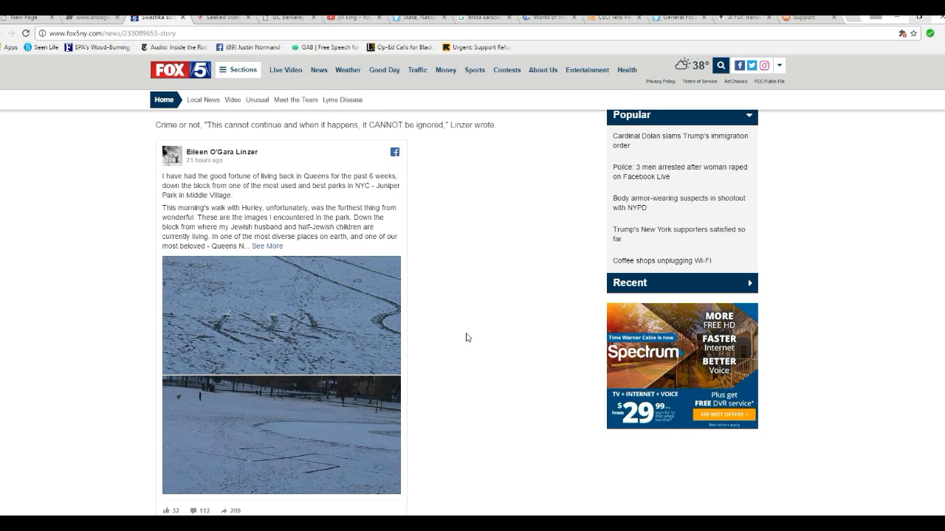
{"action": "mouse_move", "coordinate": [456, 283]}
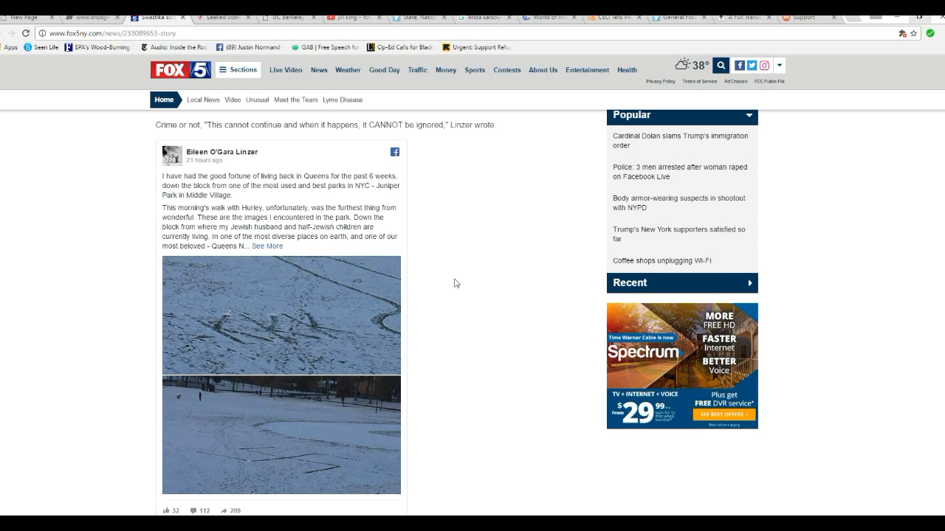
{"action": "mouse_move", "coordinate": [480, 324]}
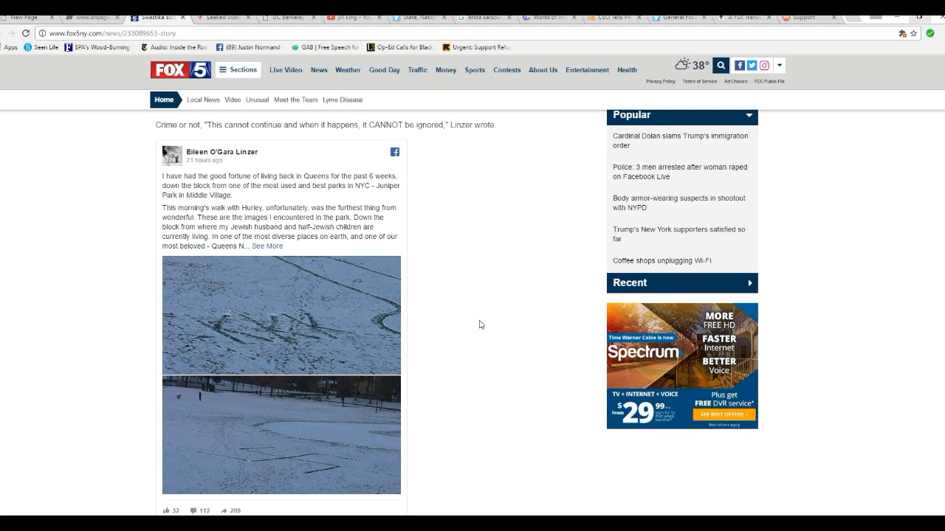
{"action": "mouse_move", "coordinate": [117, 358]}
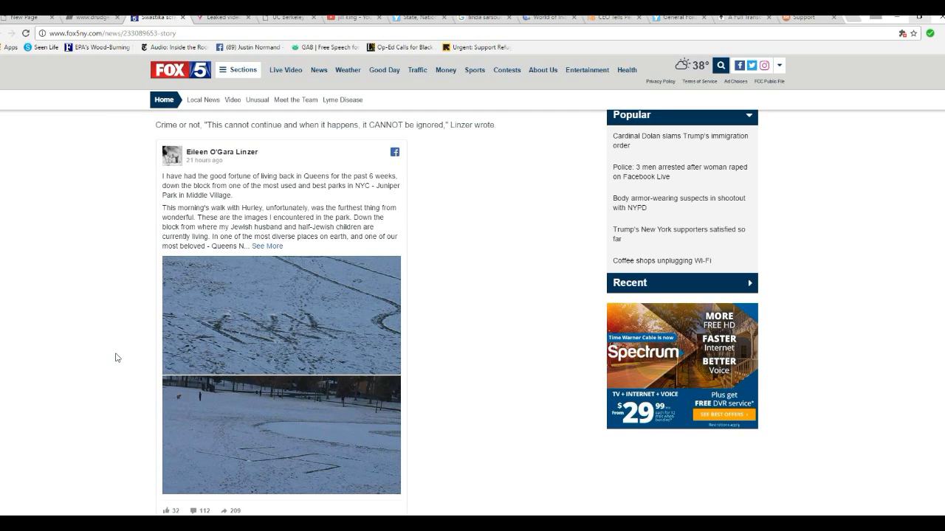
{"action": "mouse_move", "coordinate": [102, 348]}
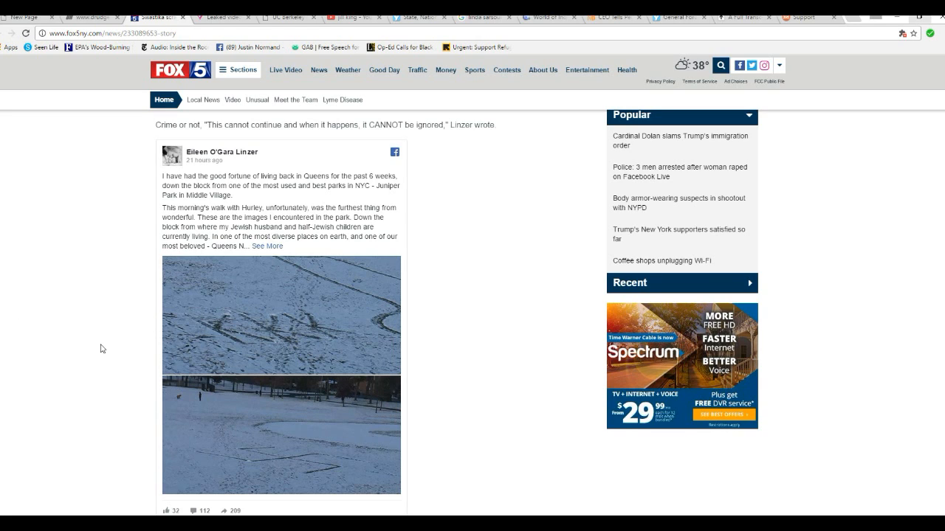
{"action": "mouse_move", "coordinate": [124, 394]}
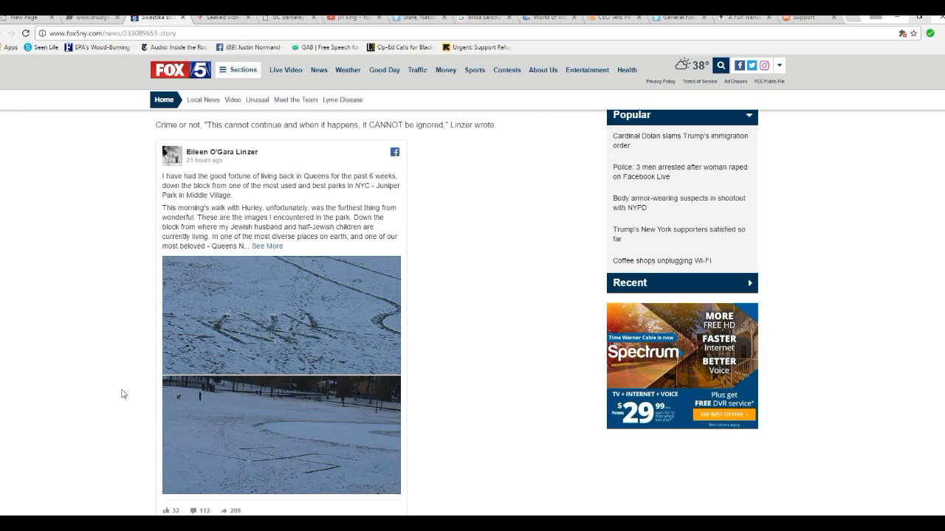